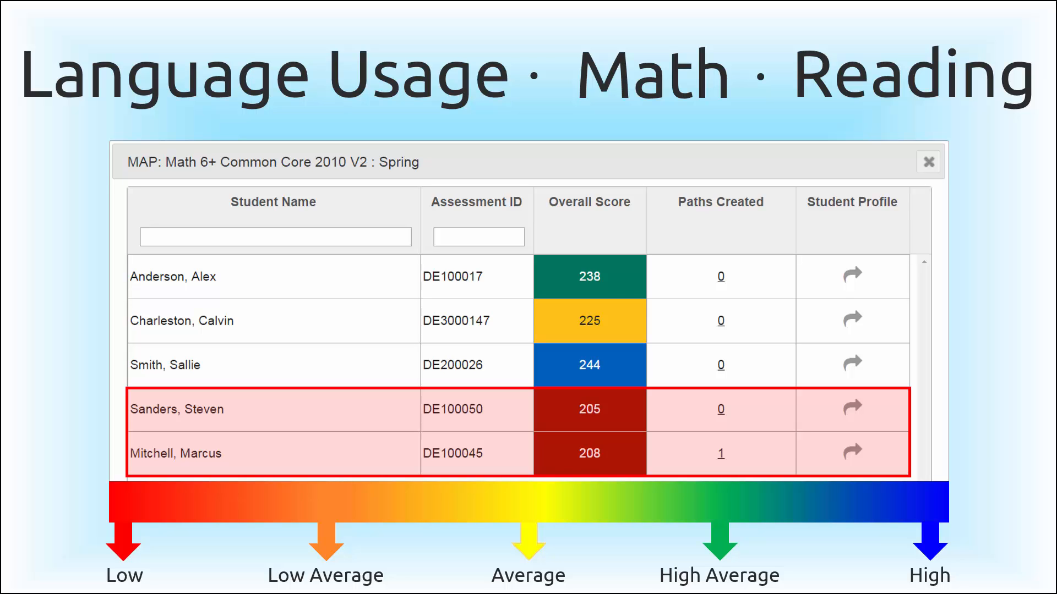
left_click(850, 451)
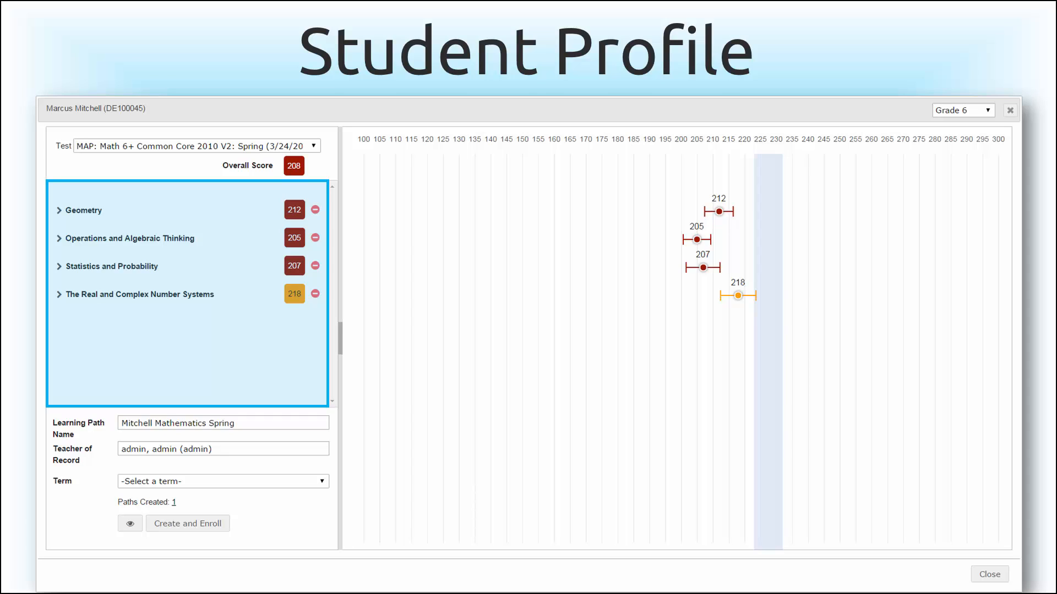
left_click(59, 209)
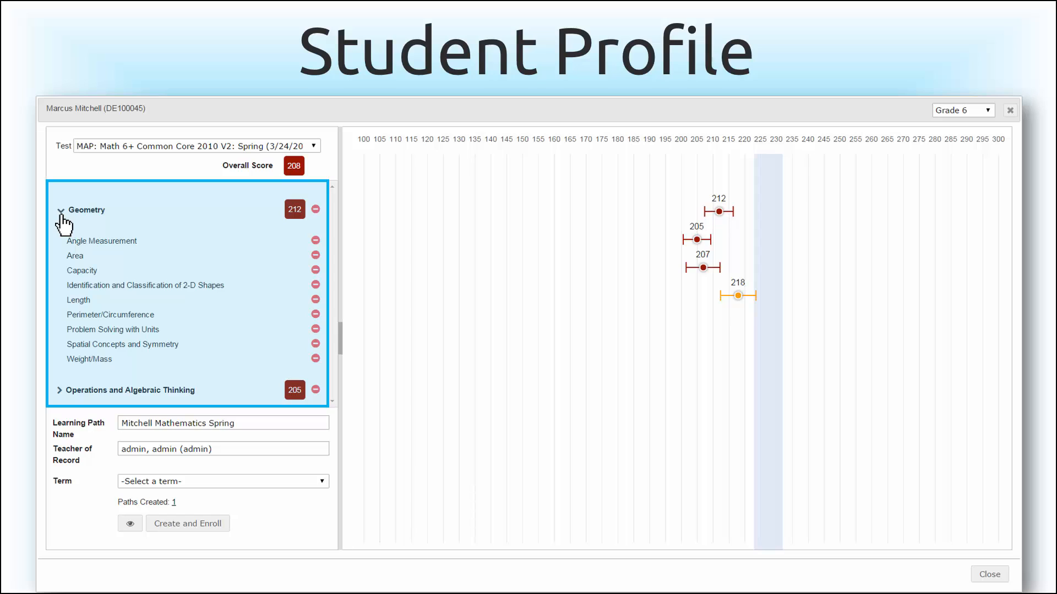
left_click(60, 210)
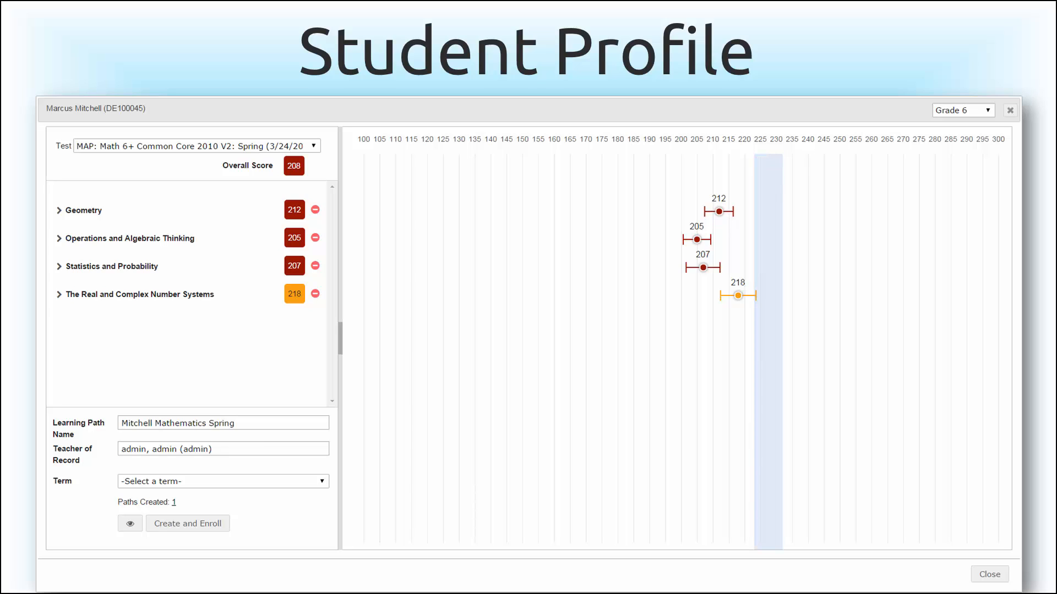
mouse_move(133, 565)
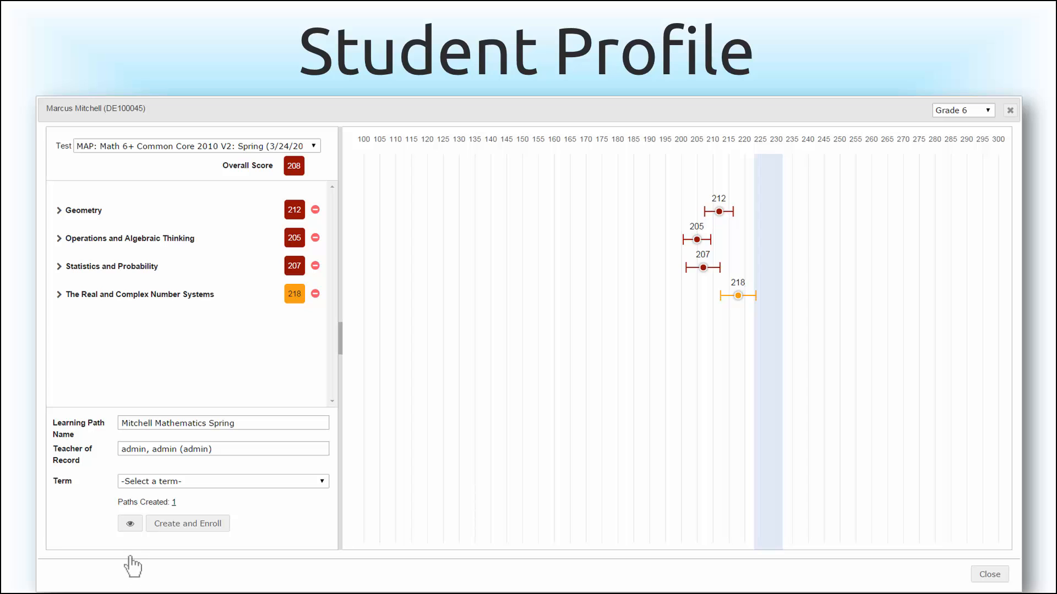
left_click(129, 523)
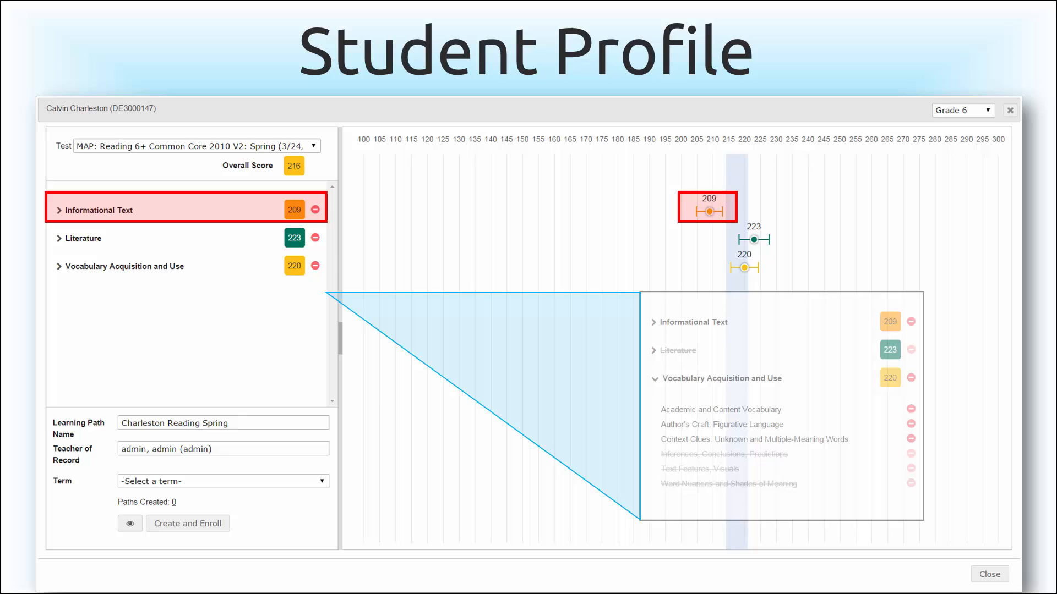
mouse_move(910, 378)
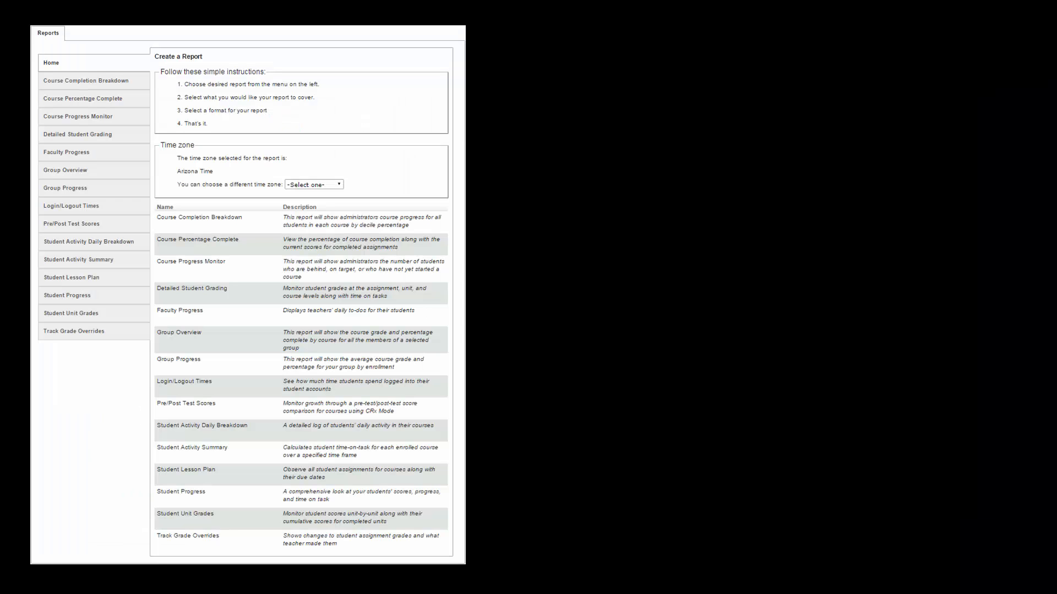
Show PDF samples of the Student Unit Grades, Student Lesson Plan and Detailed Student Grading reports.
left_click(70, 313)
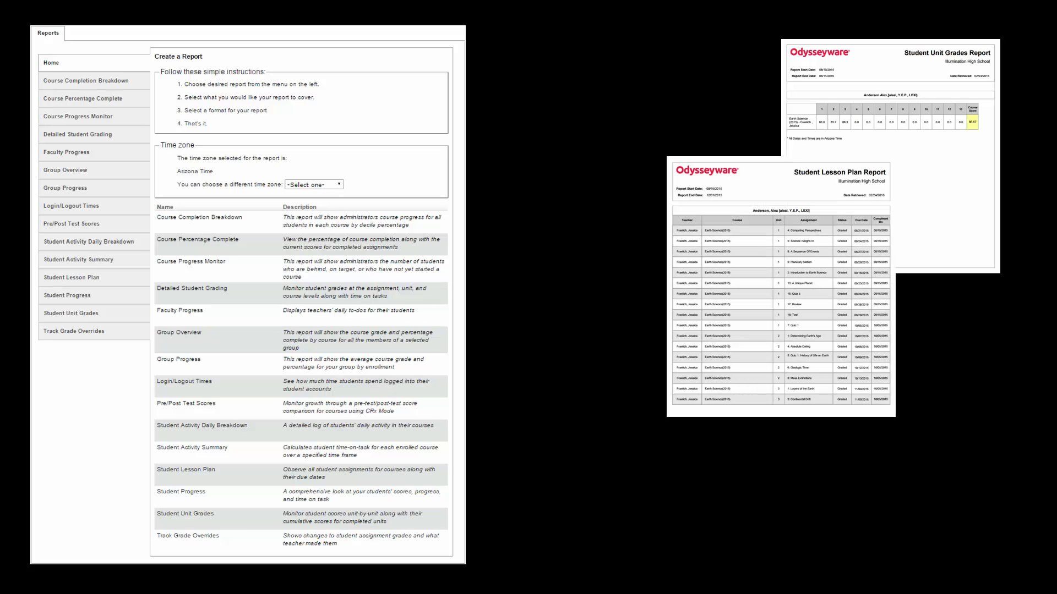
left_click(77, 135)
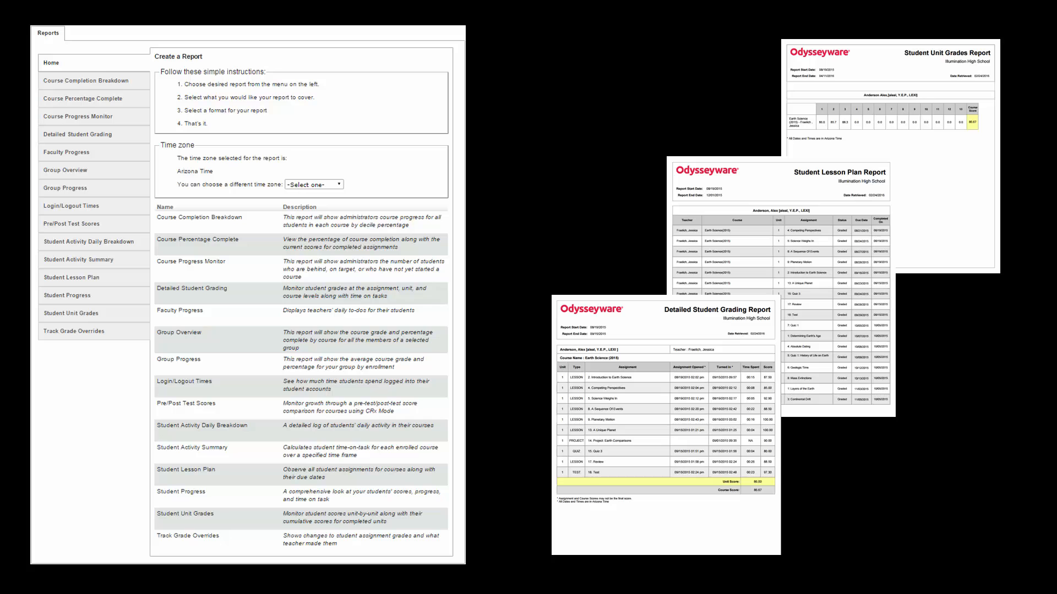